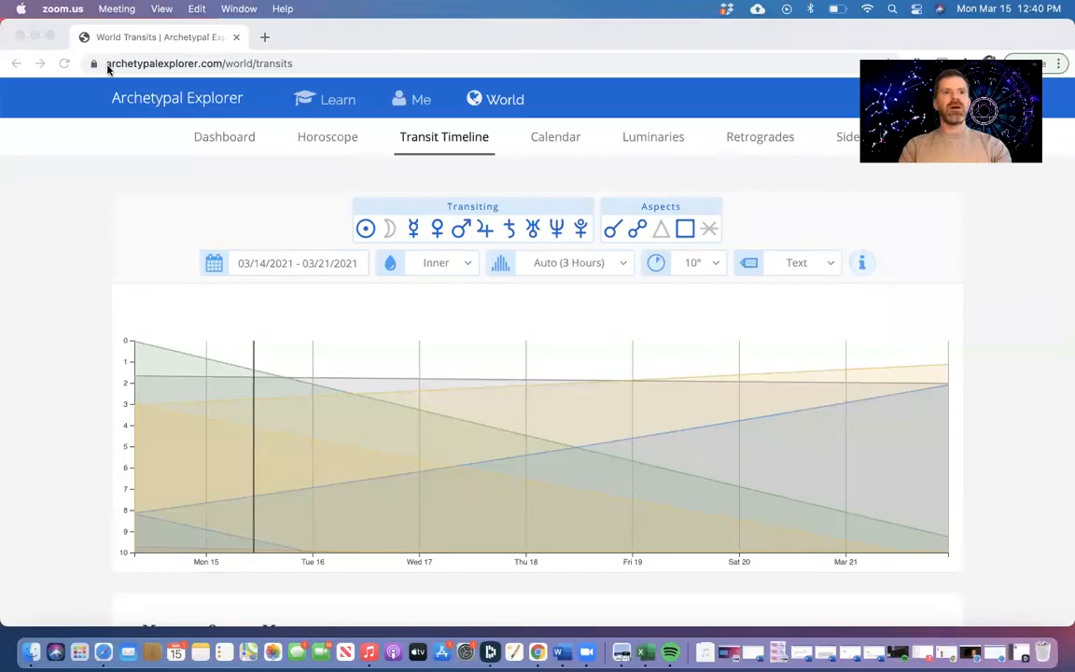
- Select the yellow Sun–Venus band to display the Sun Conjunct Venus description below the chart
{"action": "scroll", "scroll_direction": "down", "scroll_amount": 3}
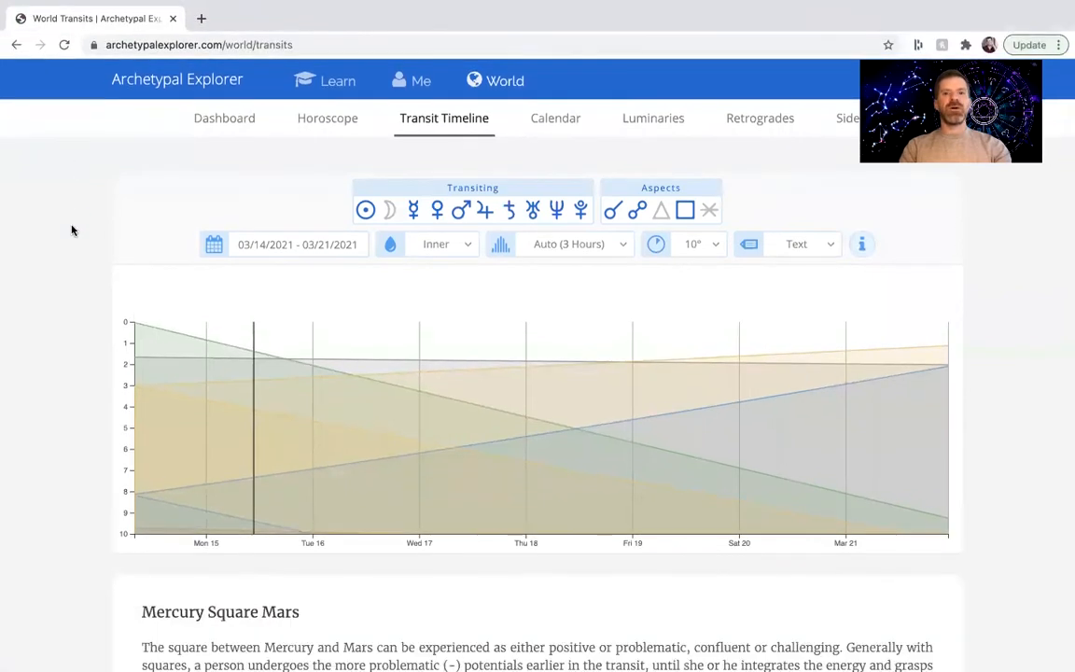
{"action": "mouse_move", "coordinate": [312, 308]}
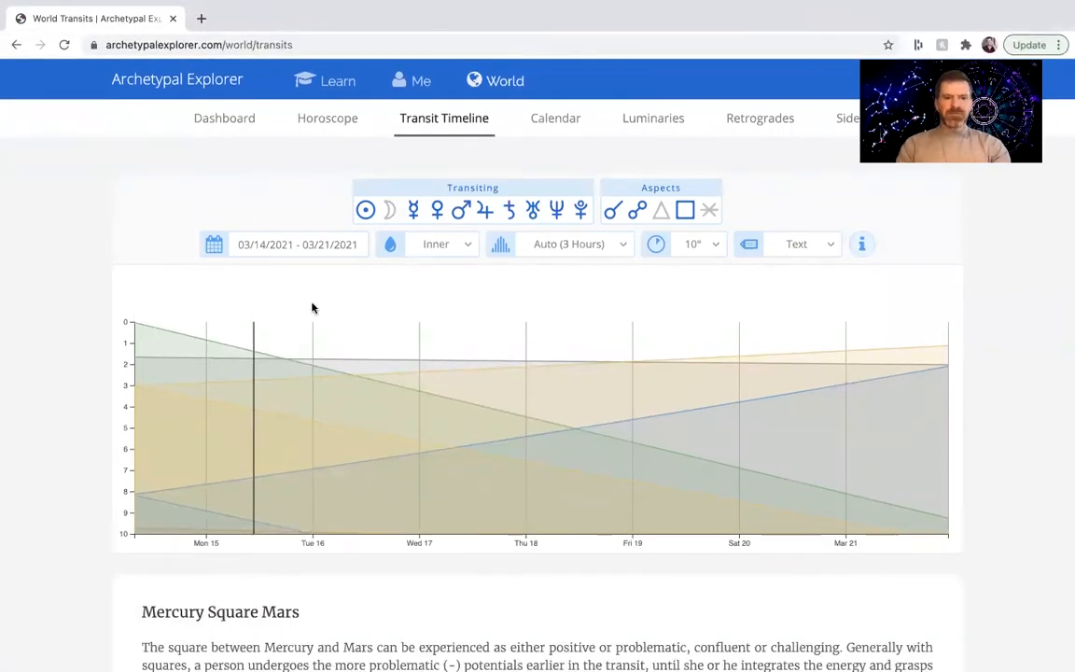
{"action": "left_click", "coordinate": [612, 209]}
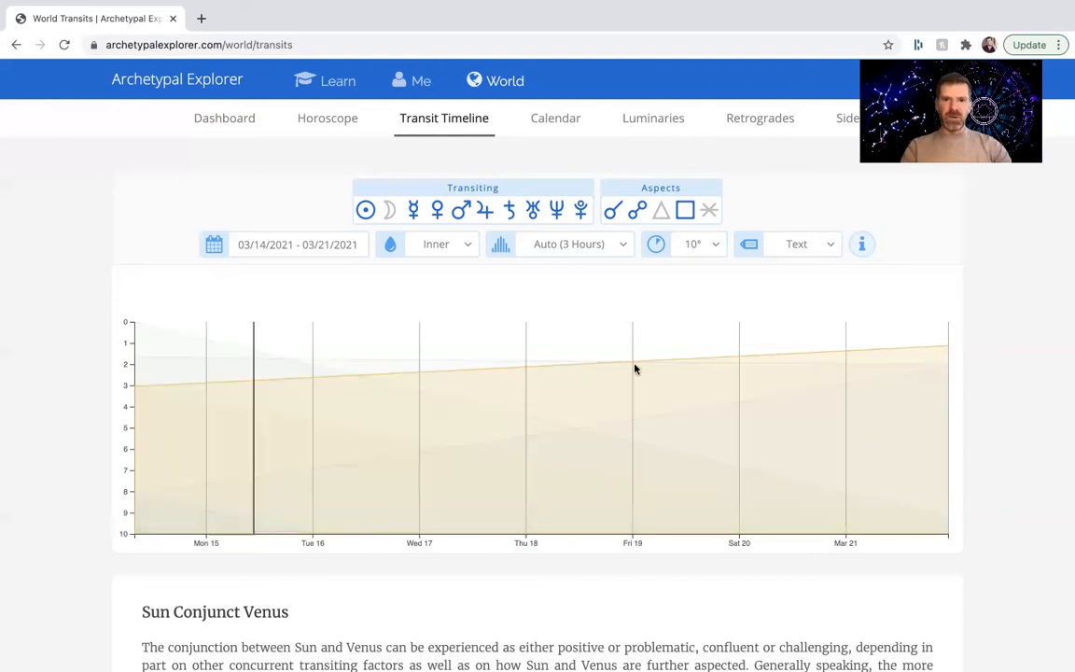
- Exclude the Sun from transiting bodies and scroll to the Mercury Square Mars transit qualities
{"action": "left_click", "coordinate": [365, 209]}
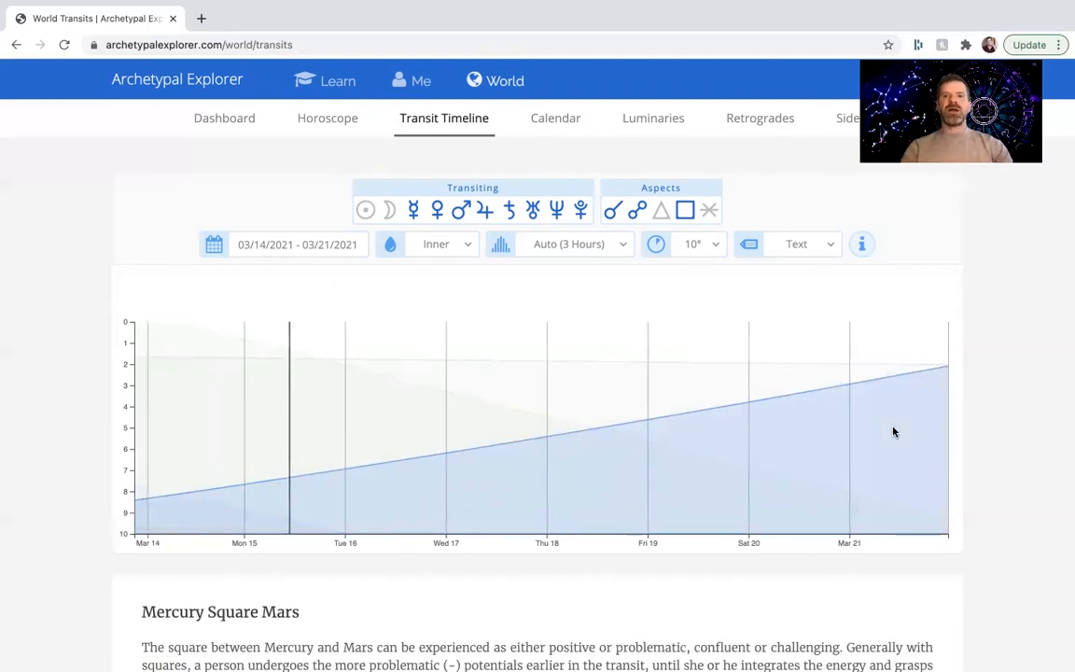
{"action": "scroll", "scroll_direction": "down", "scroll_amount": 3}
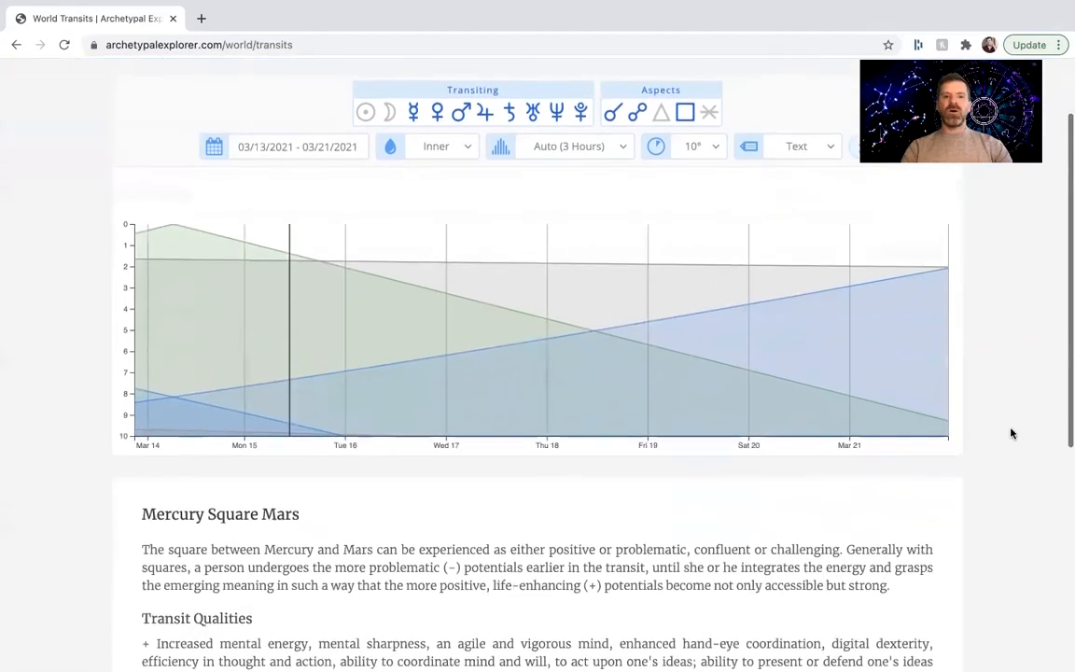
{"action": "scroll", "scroll_direction": "down", "scroll_amount": 3}
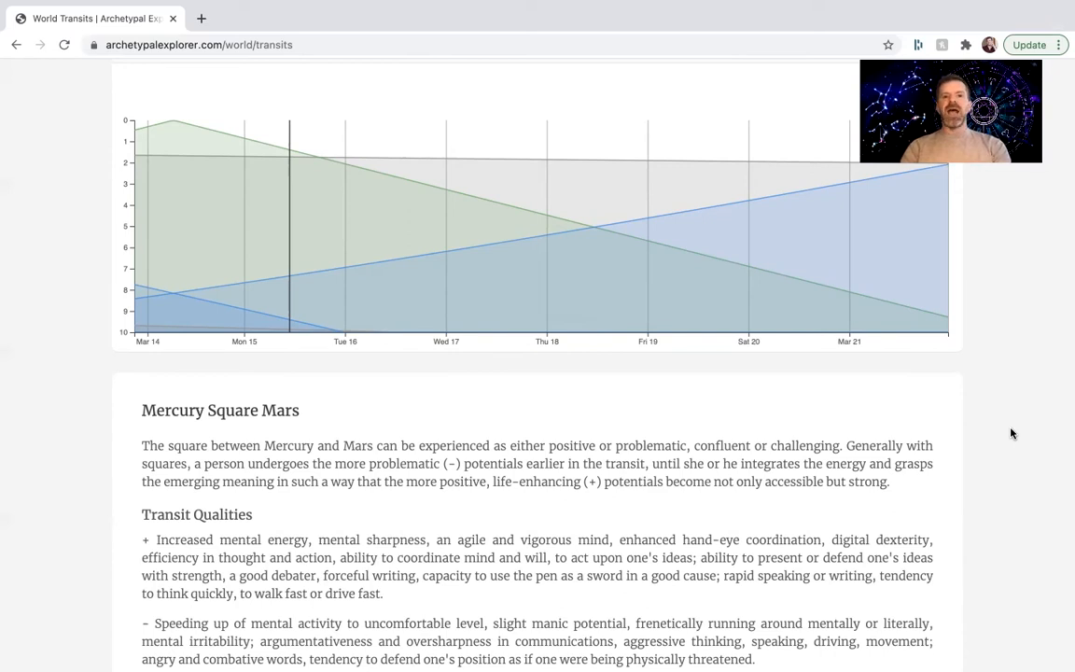
{"action": "scroll", "scroll_direction": "up", "scroll_amount": 3}
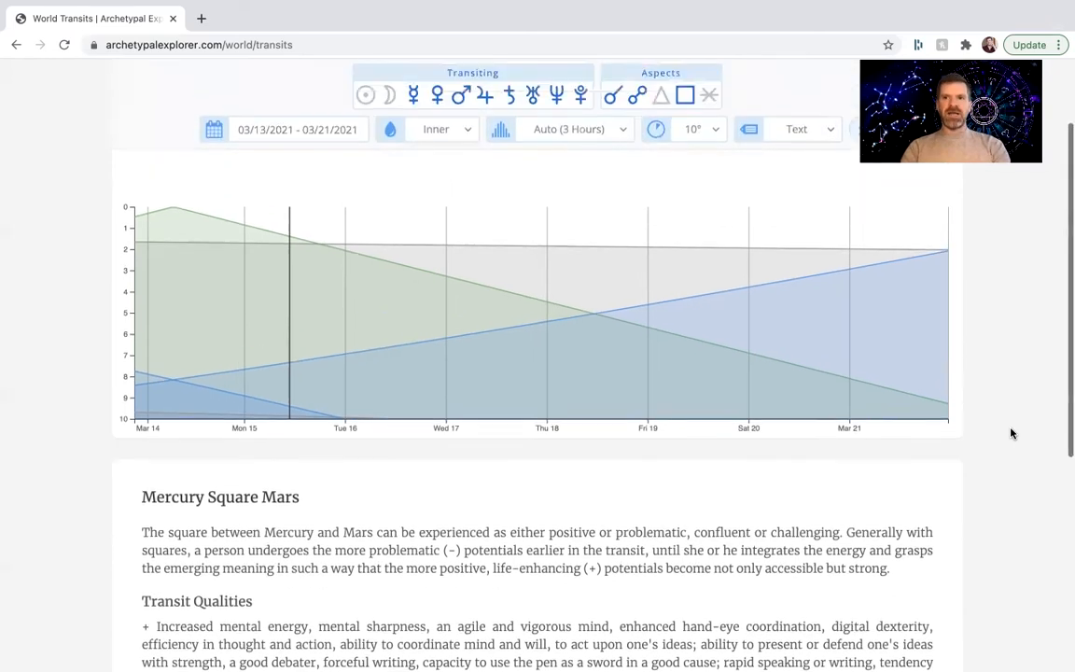
{"action": "scroll", "scroll_direction": "up", "scroll_amount": 3}
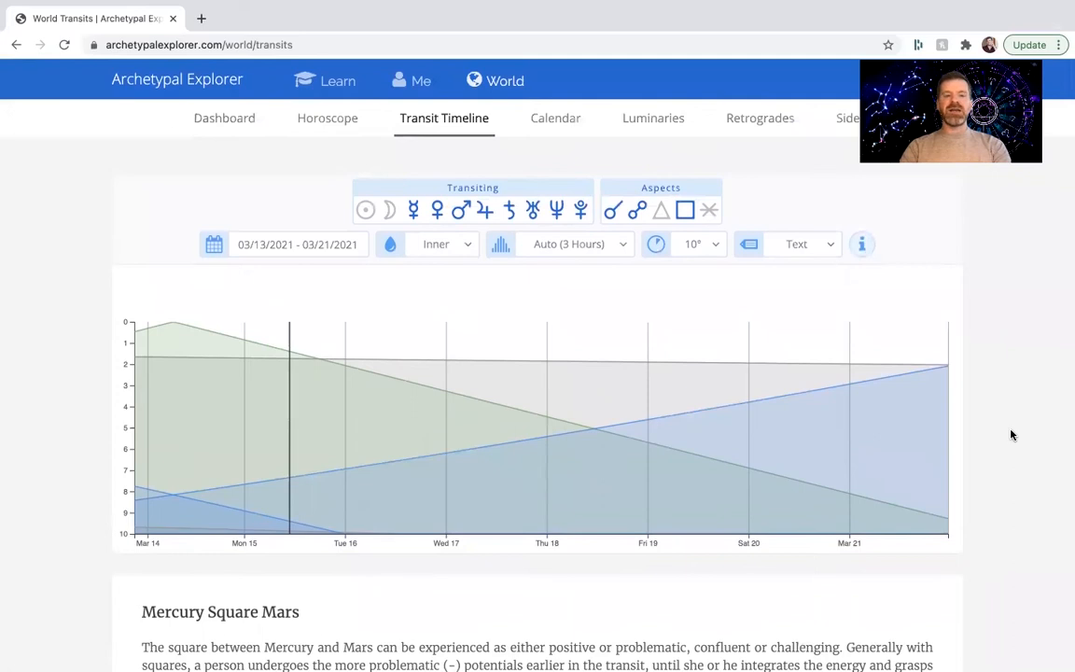